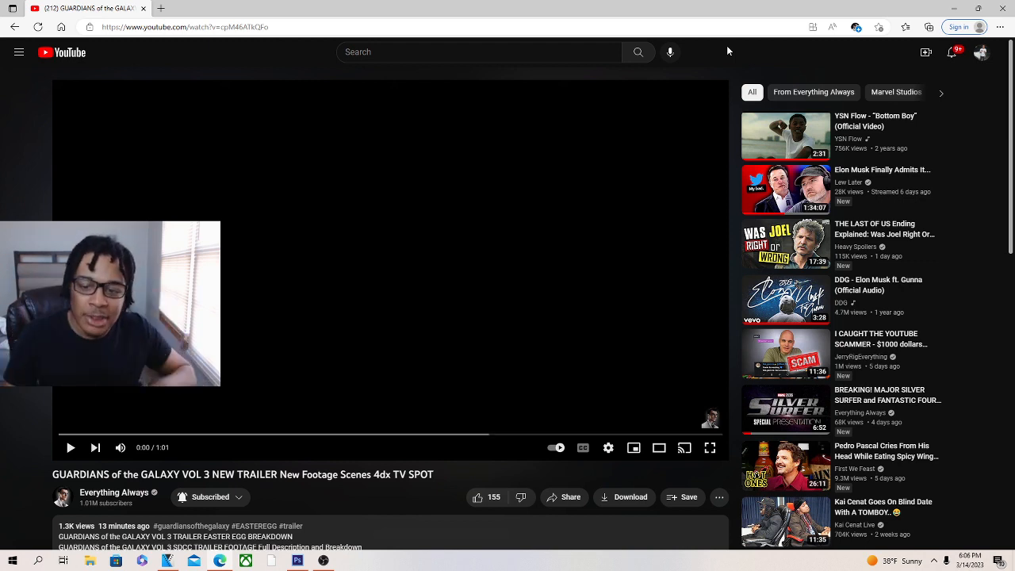
{"action": "mouse_move", "coordinate": [634, 447]}
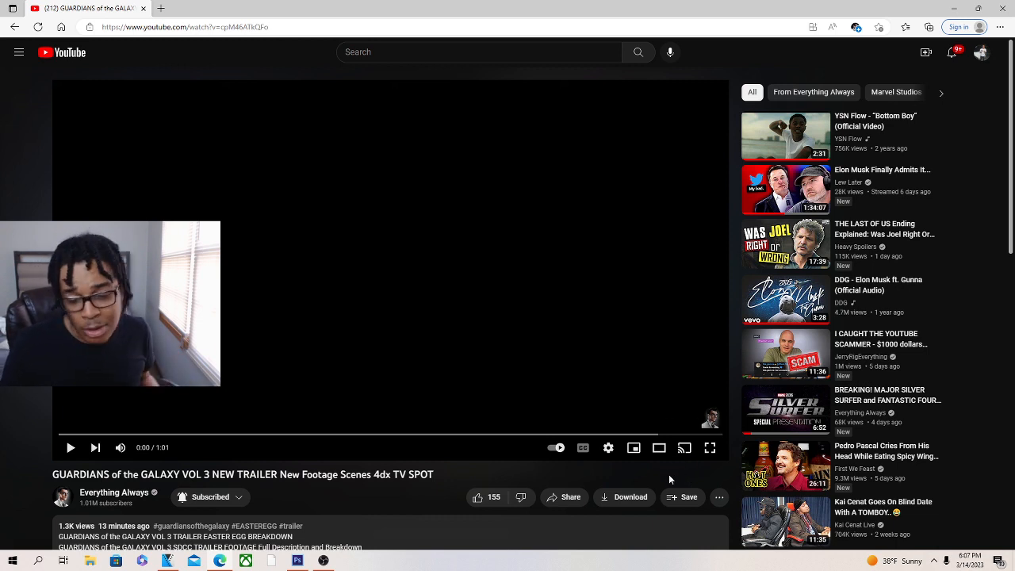
{"action": "mouse_move", "coordinate": [711, 447]}
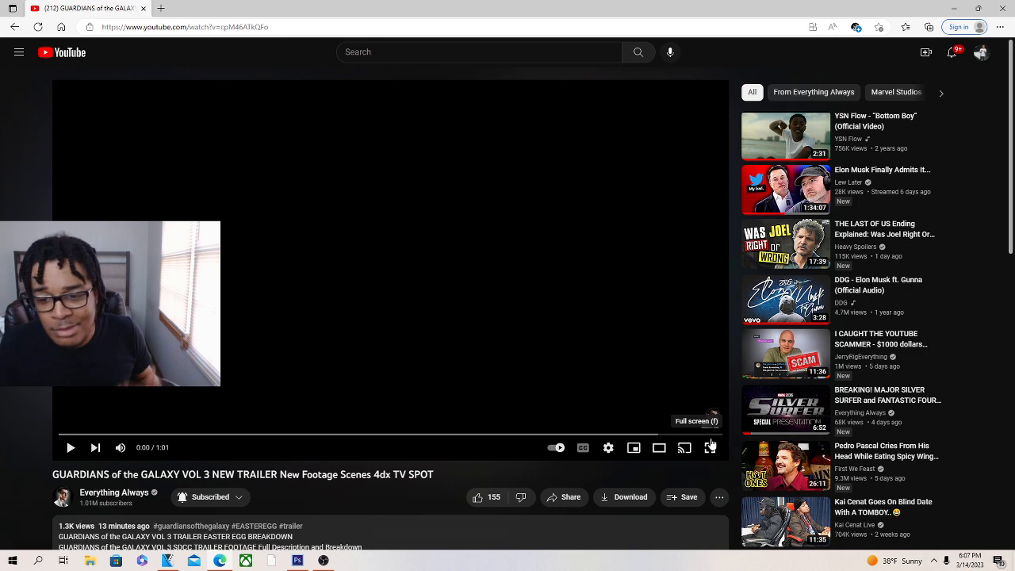
Step: Play the Guardians of the Galaxy Vol 3 trailer fullscreen through to the 0:44 French title card
{"action": "left_click", "coordinate": [710, 447]}
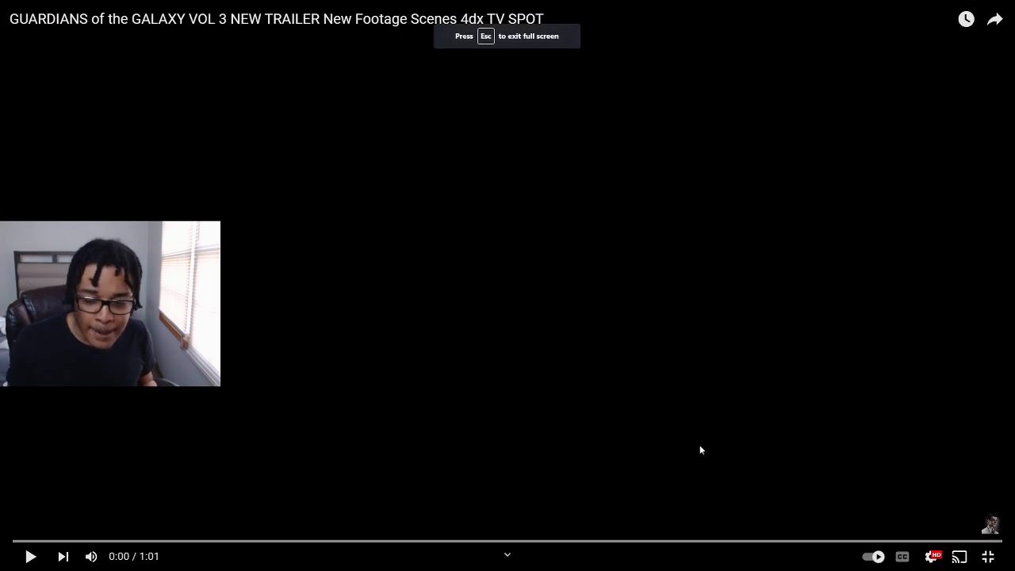
{"action": "left_click", "coordinate": [30, 555]}
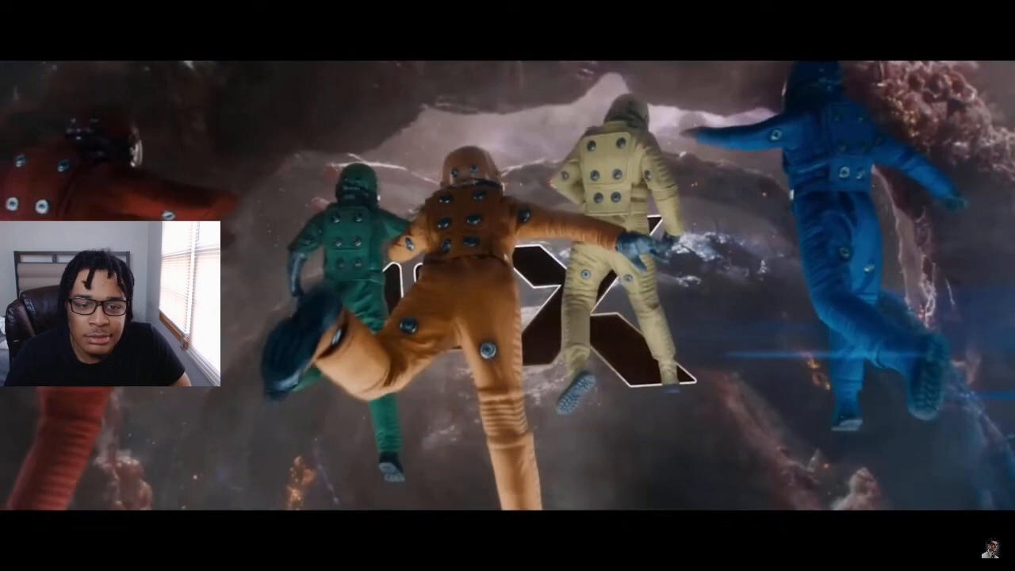
{"action": "mouse_move", "coordinate": [701, 450]}
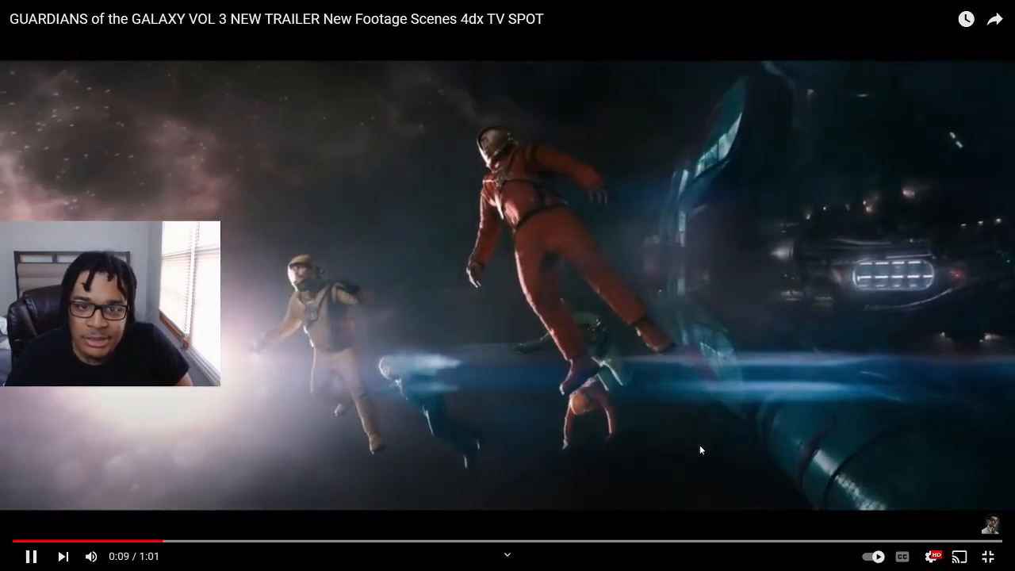
{"action": "left_click", "coordinate": [989, 555]}
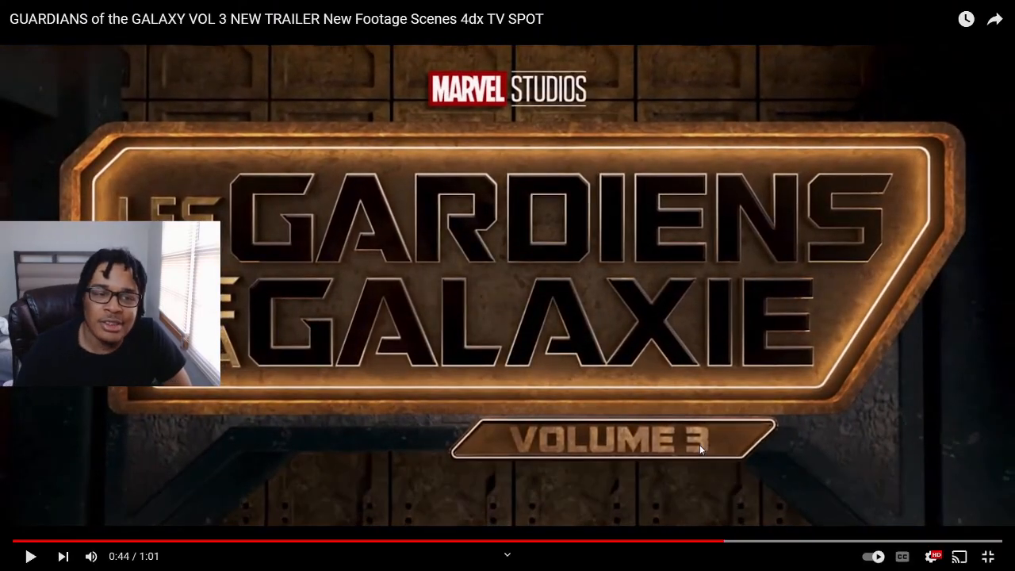
{"action": "mouse_move", "coordinate": [722, 540]}
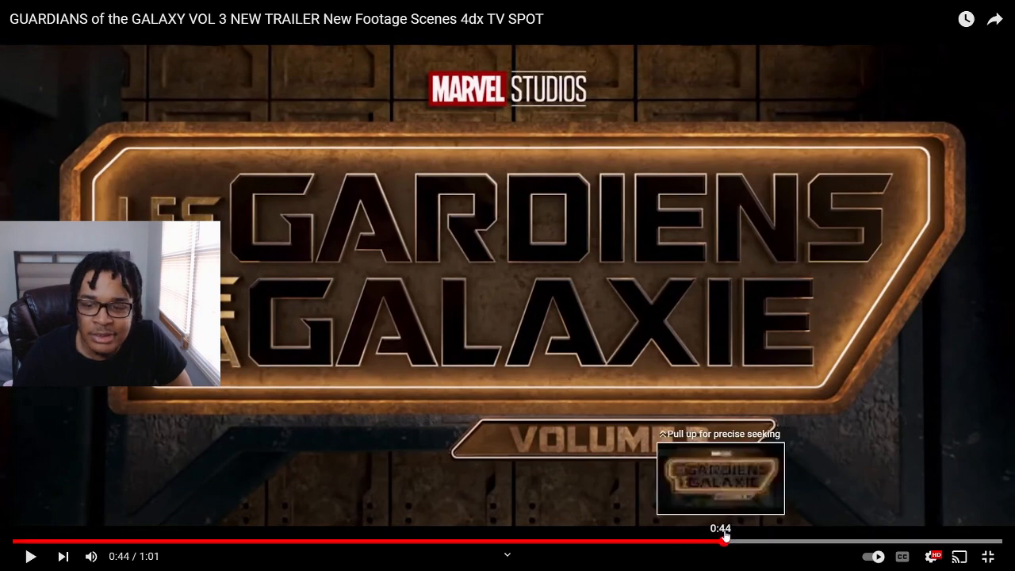